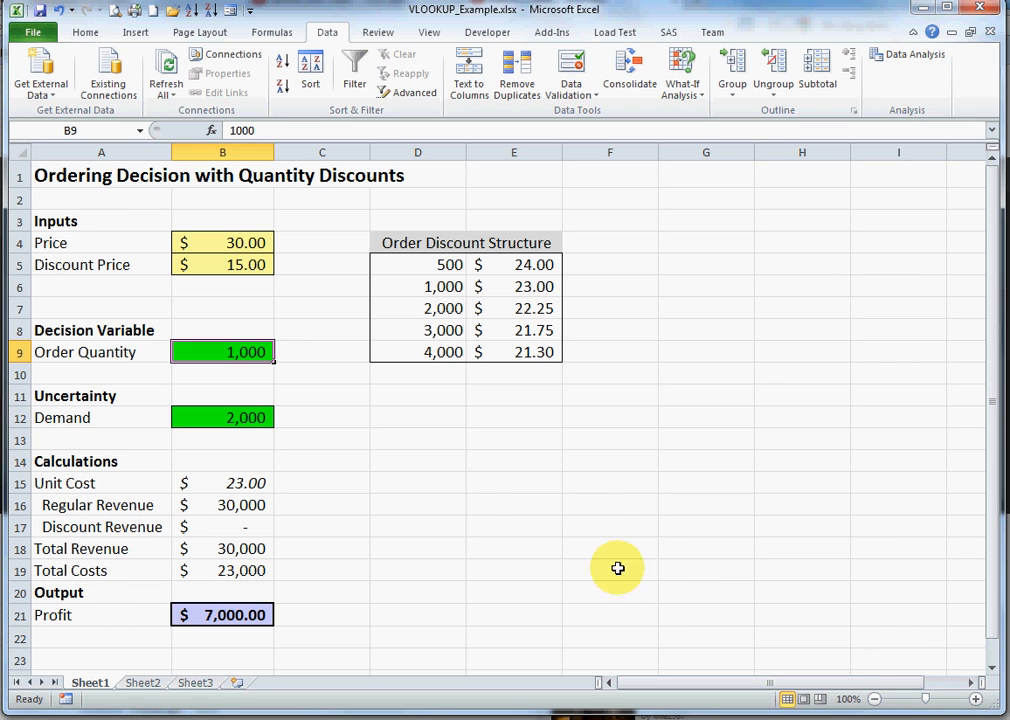
mouse_move(383, 450)
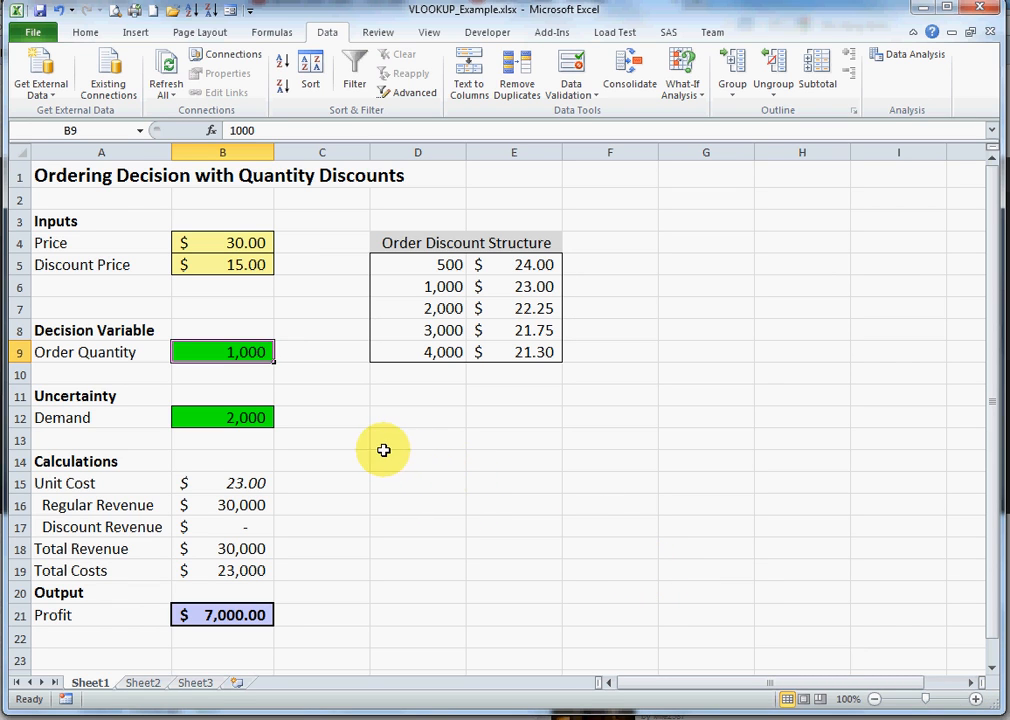
mouse_move(258, 380)
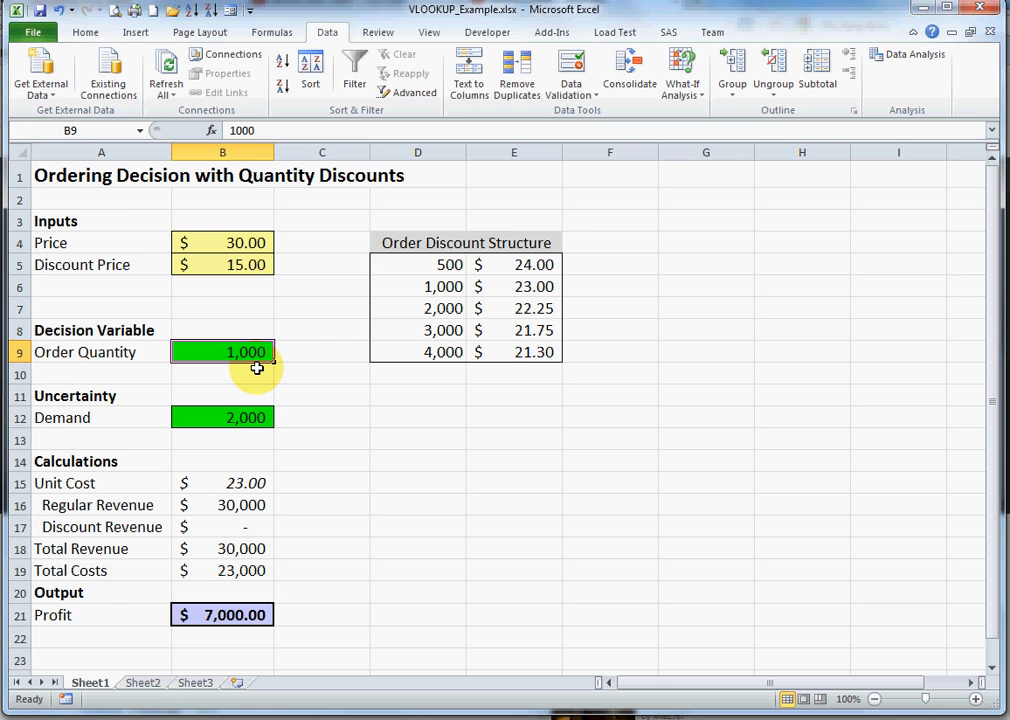
mouse_move(138, 352)
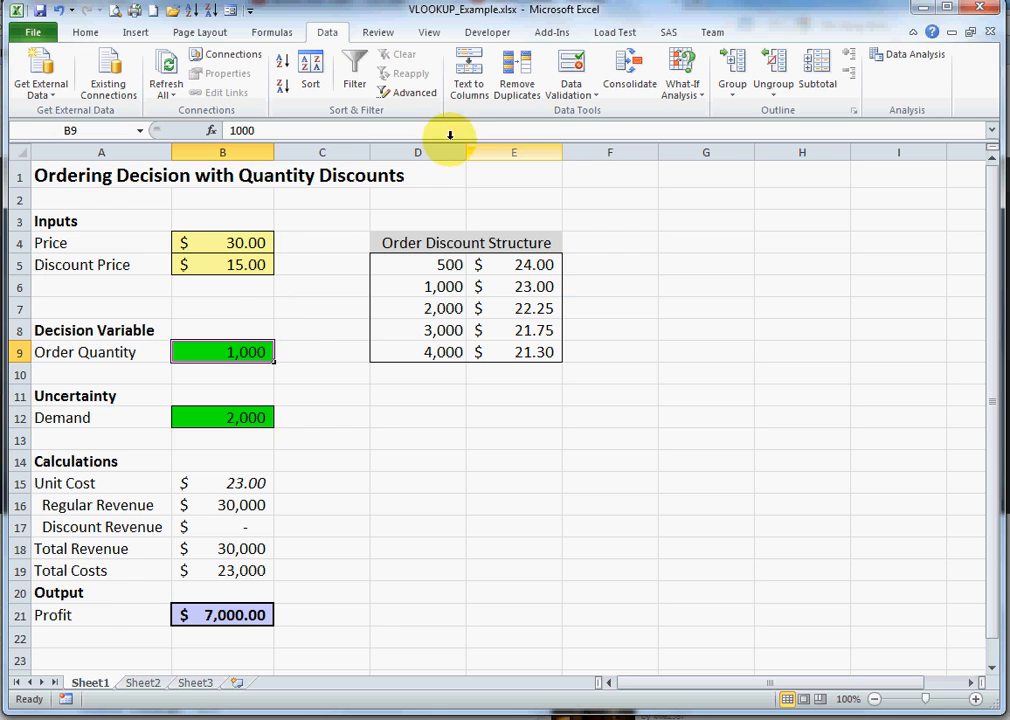
mouse_move(533, 110)
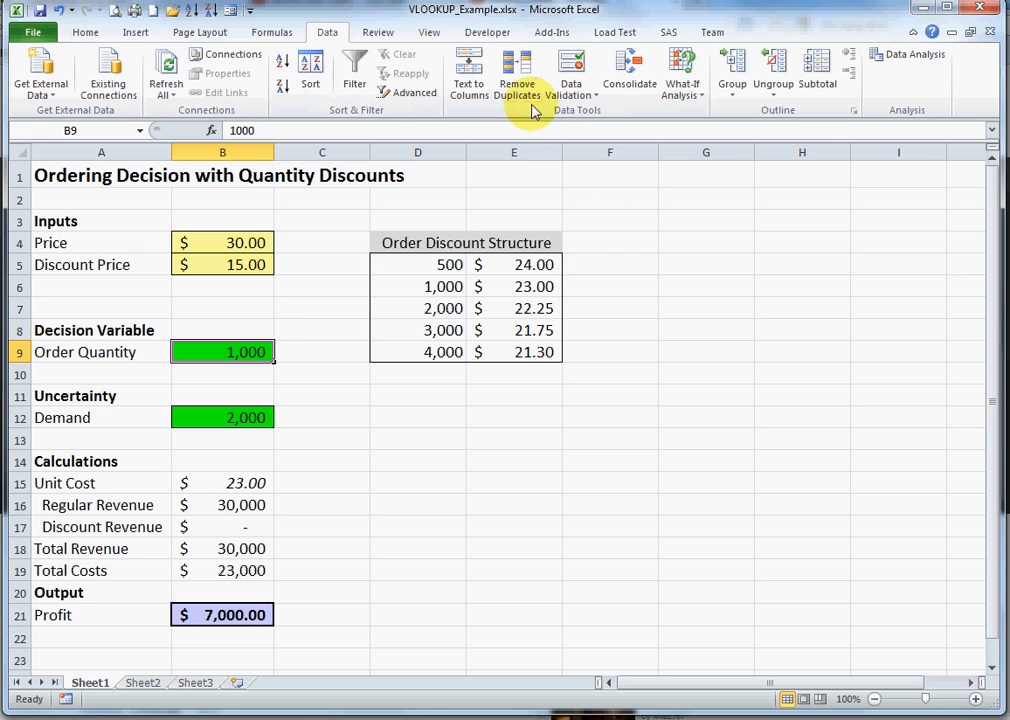
Open Data Validation for cell B9, move the dialog aside, and list the Allow entry types.
click(571, 72)
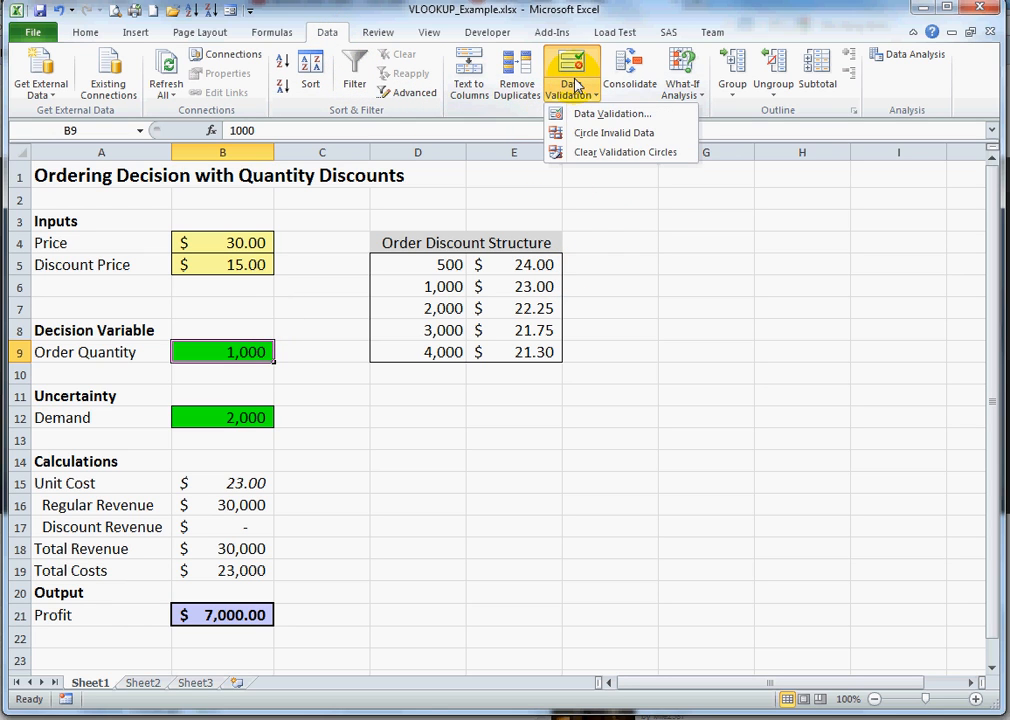
click(612, 113)
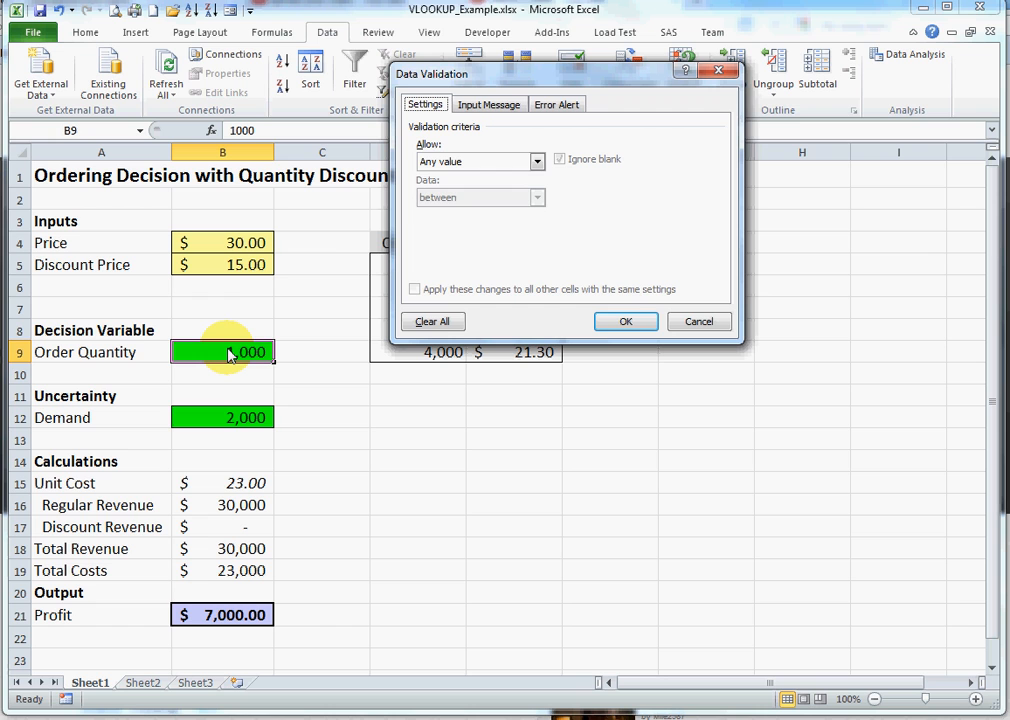
mouse_move(478, 161)
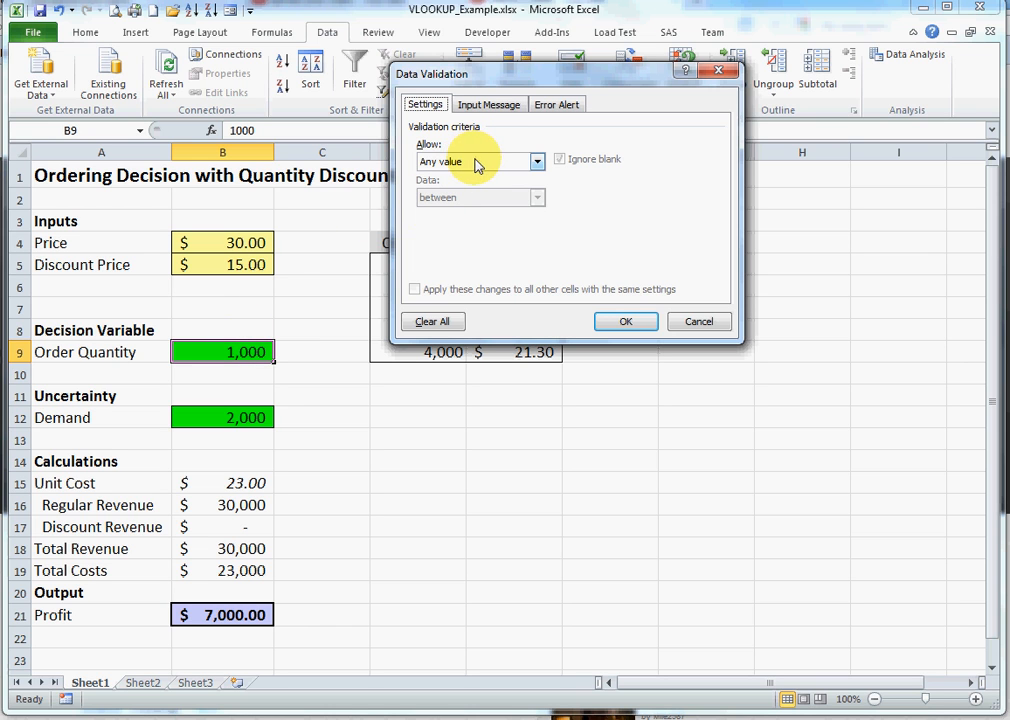
drag(567, 74, 642, 124)
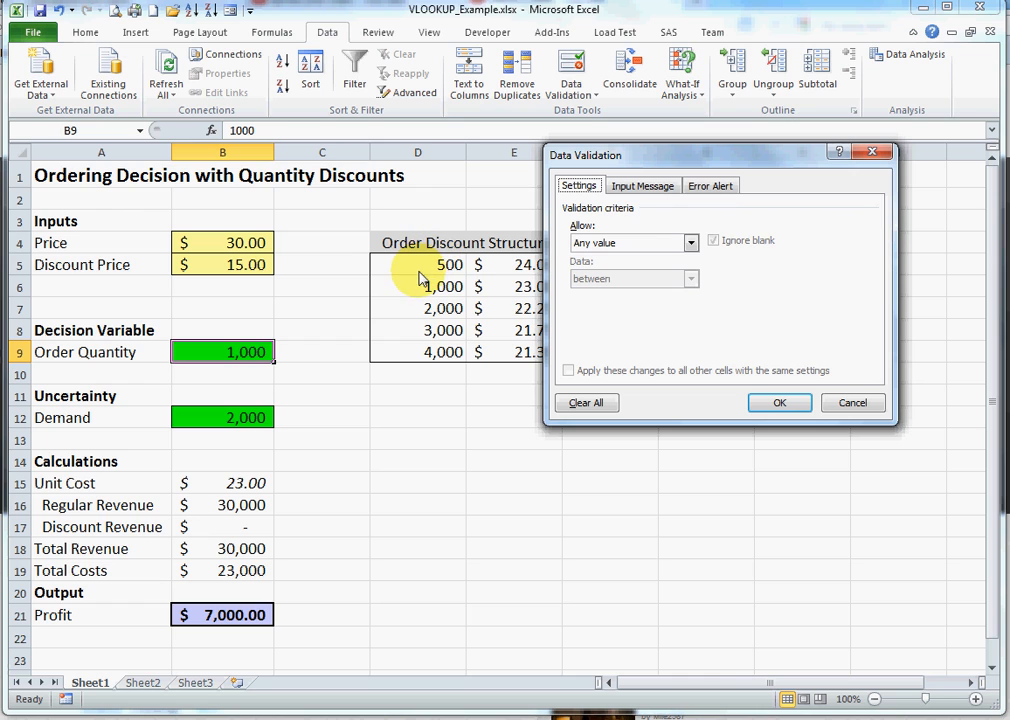
mouse_move(421, 357)
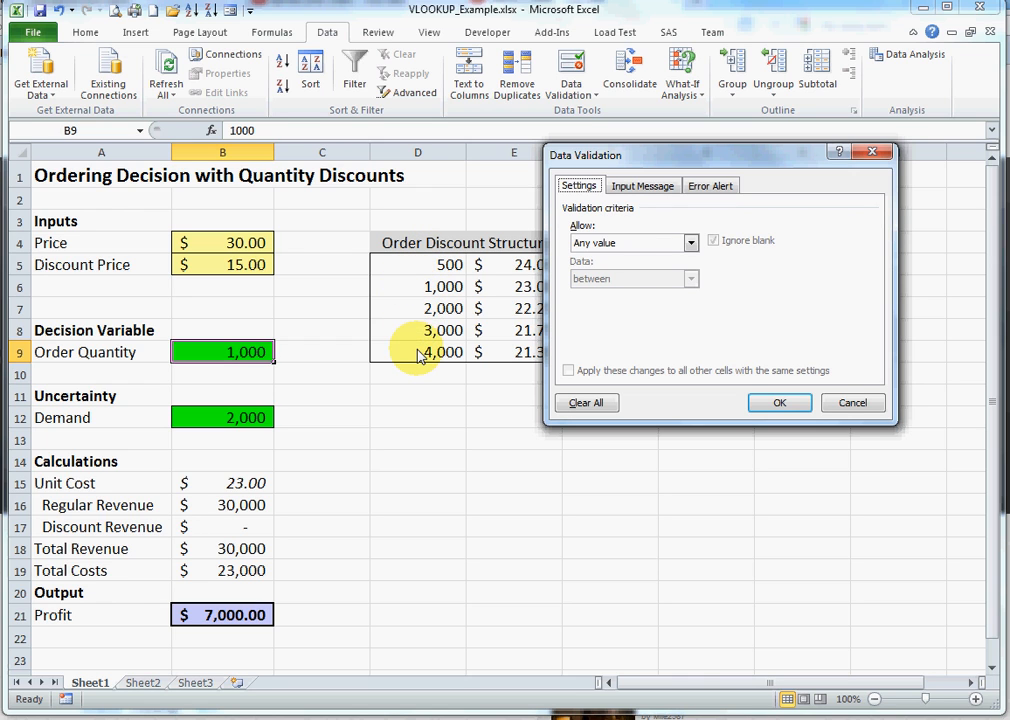
click(689, 243)
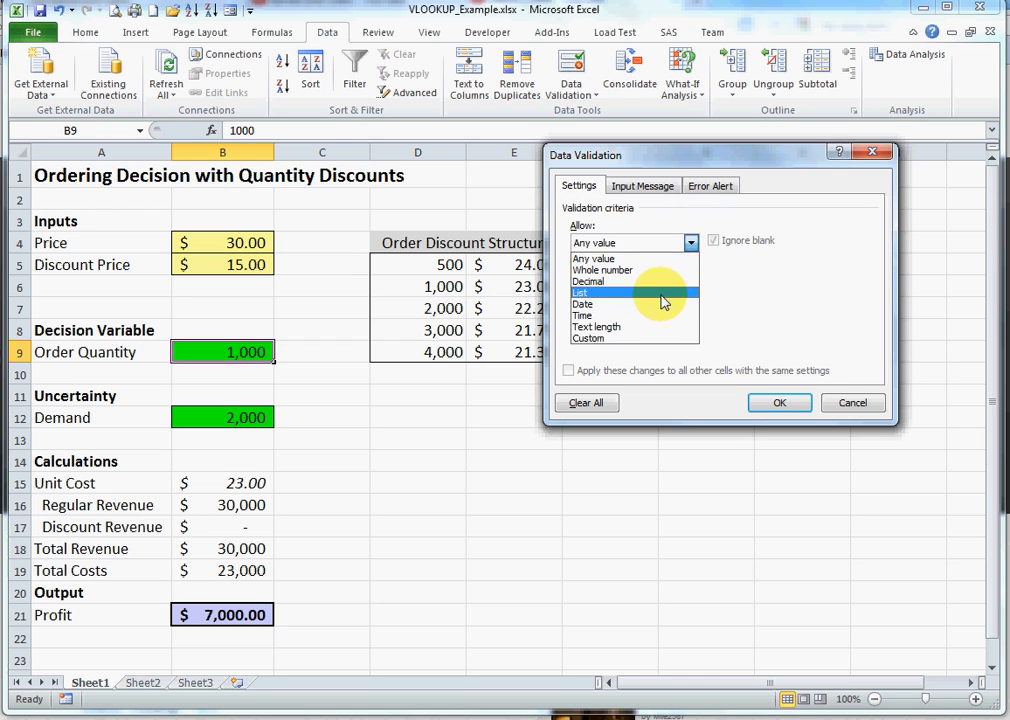
Allow a List for B9 and clear the typed quantities 500 and 1000 from Source.
click(589, 293)
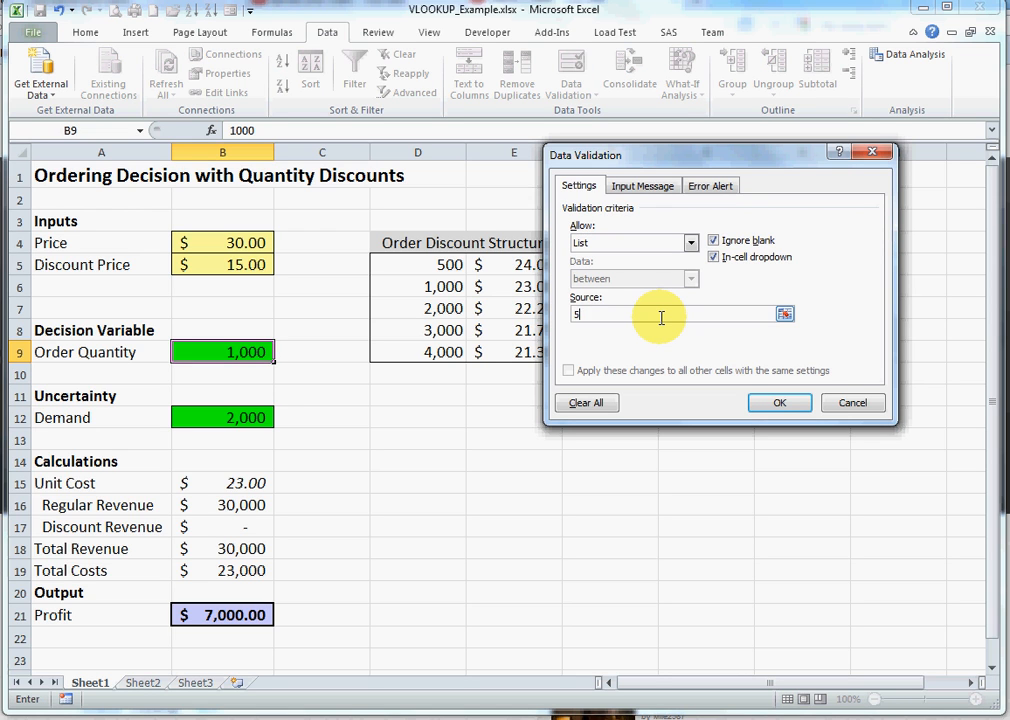
text(500,)
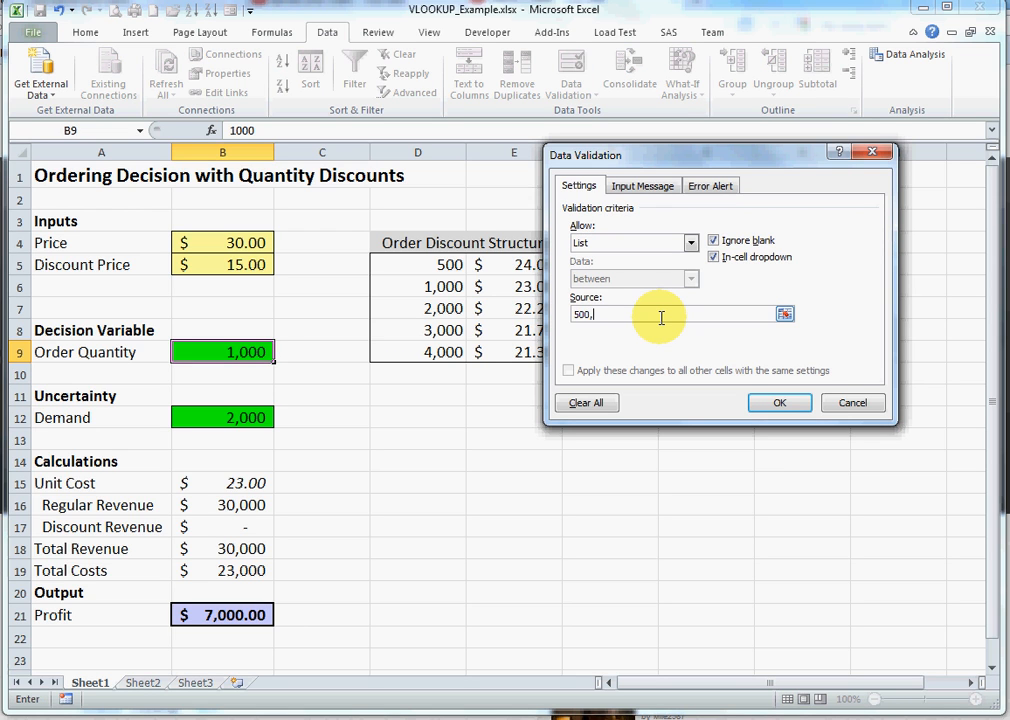
text(1000)
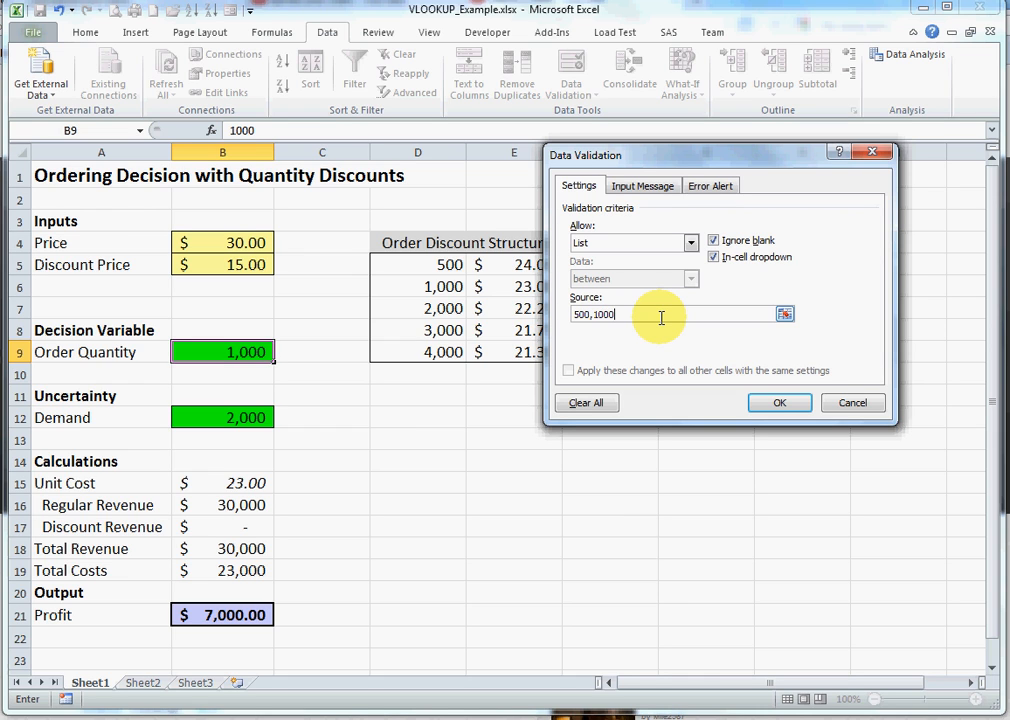
key(BackSpace)
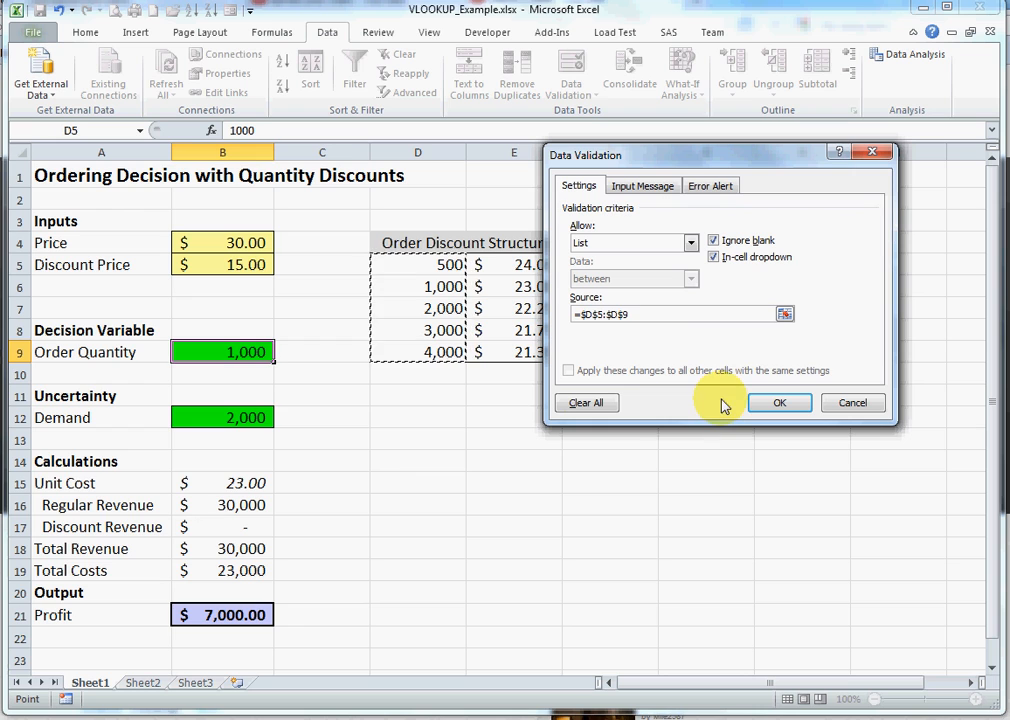
mouse_move(758, 356)
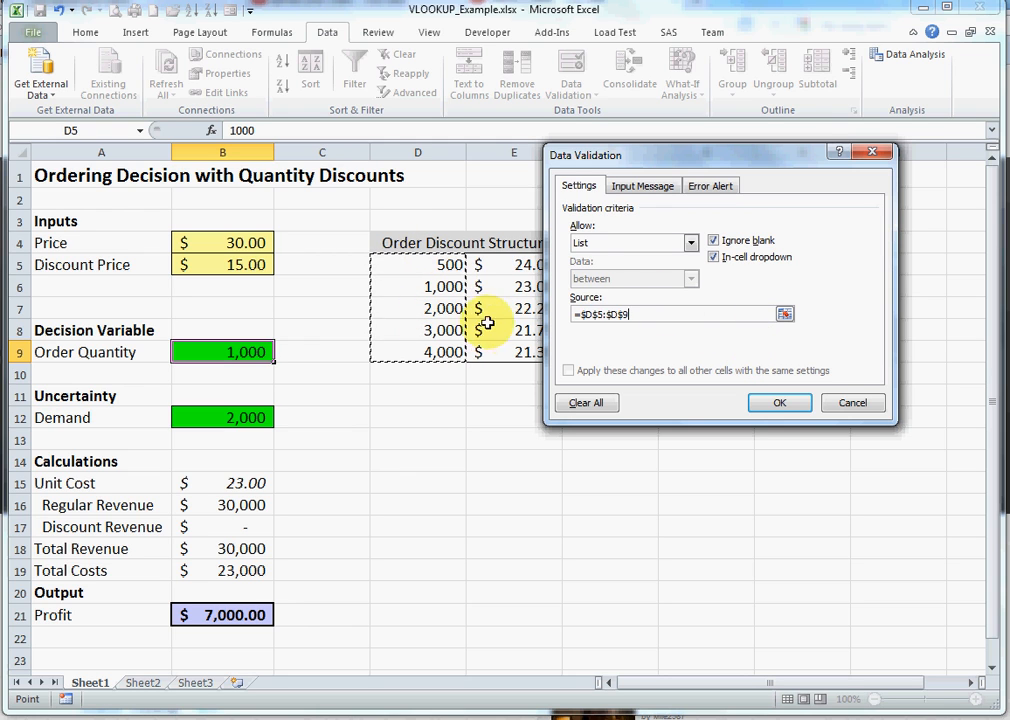
mouse_move(687, 314)
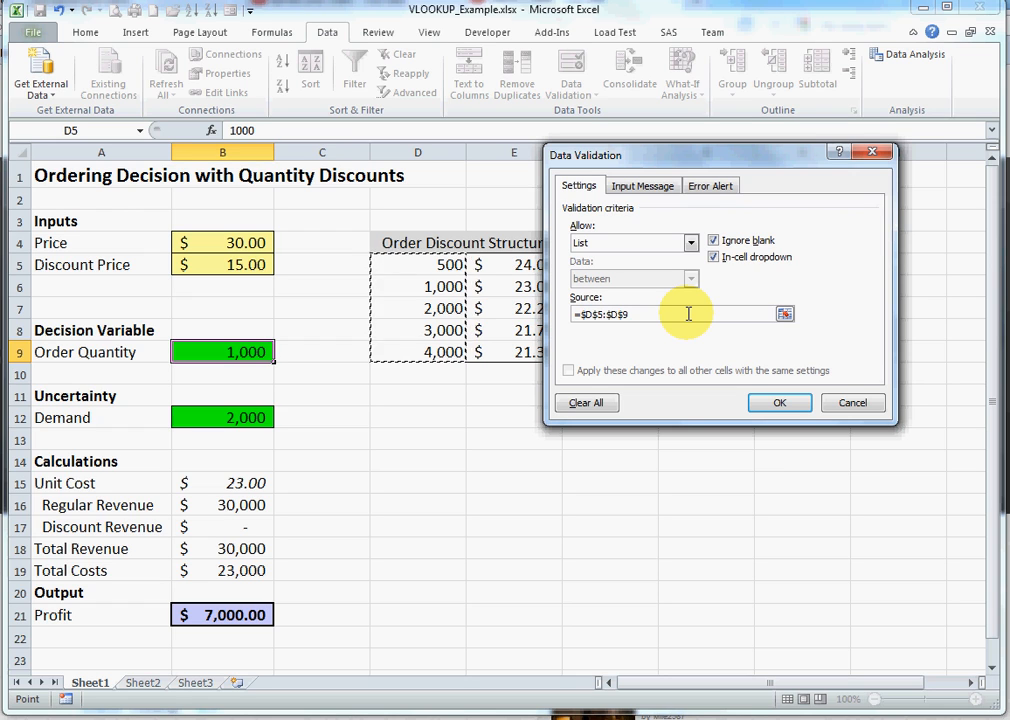
mouse_move(830, 270)
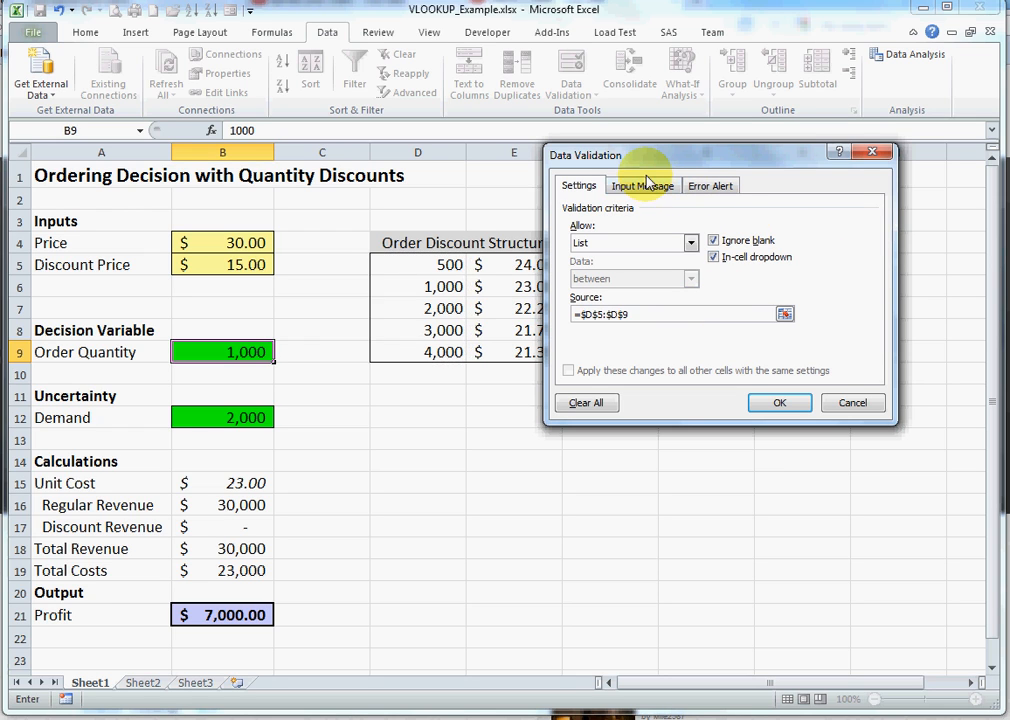
Leave the input message blank and keep the Stop style for the error alert.
click(643, 185)
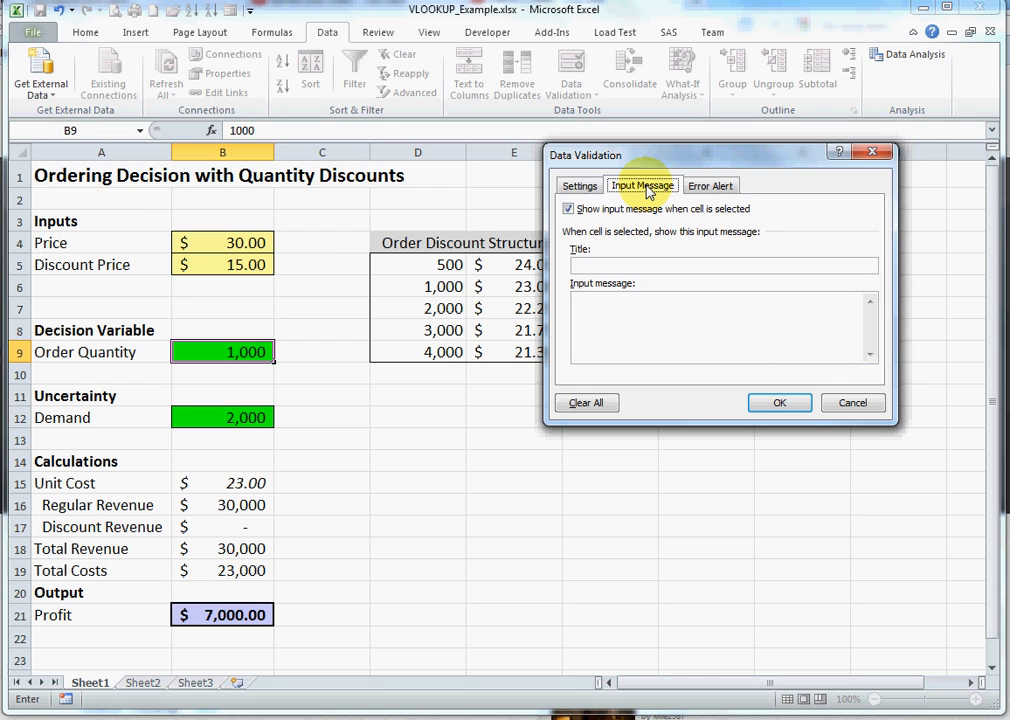
mouse_move(263, 352)
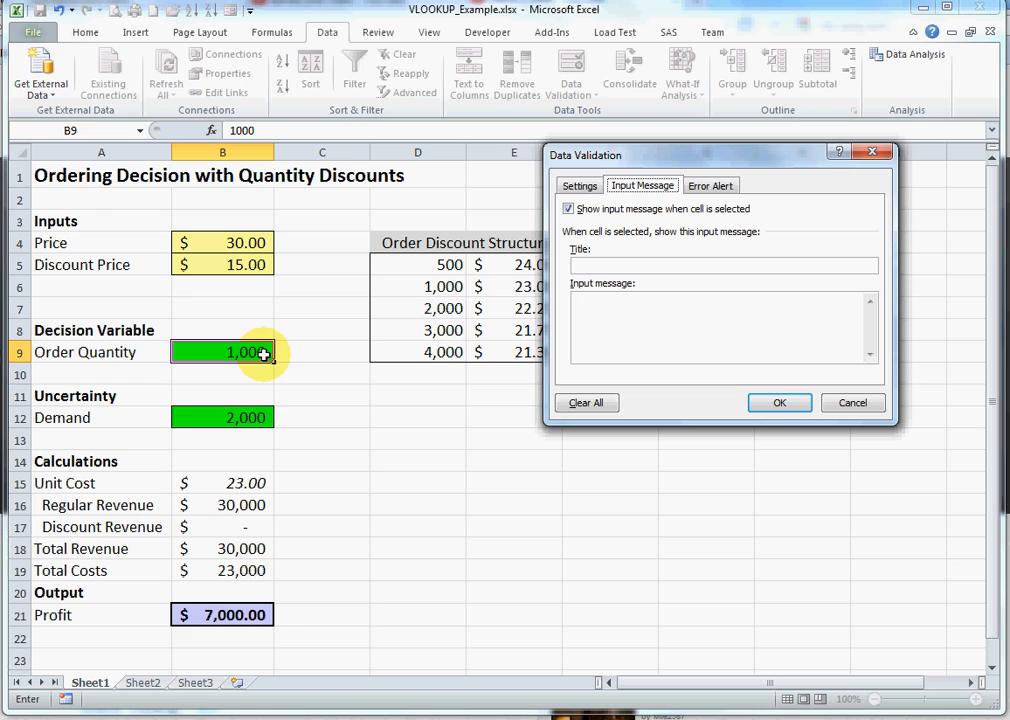
mouse_move(688, 330)
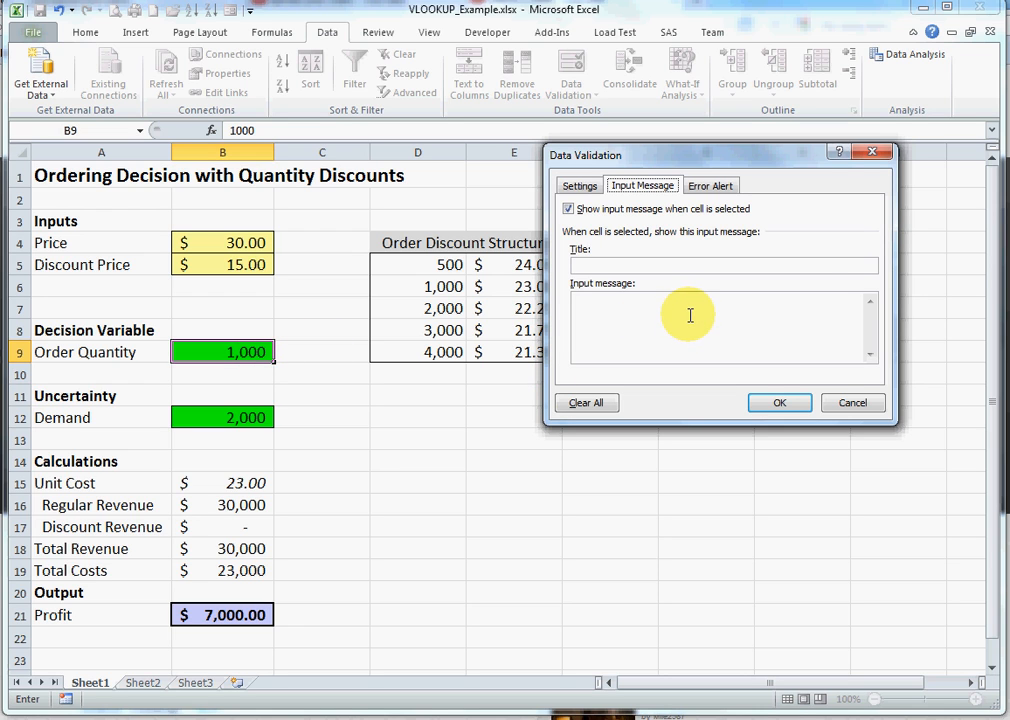
mouse_move(821, 304)
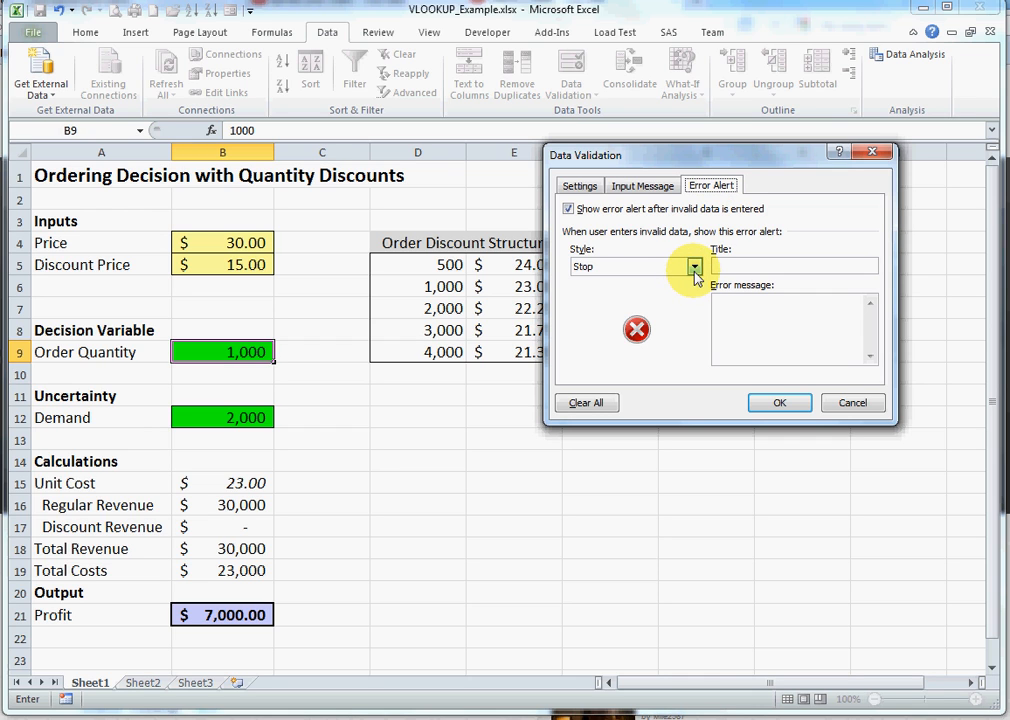
click(694, 266)
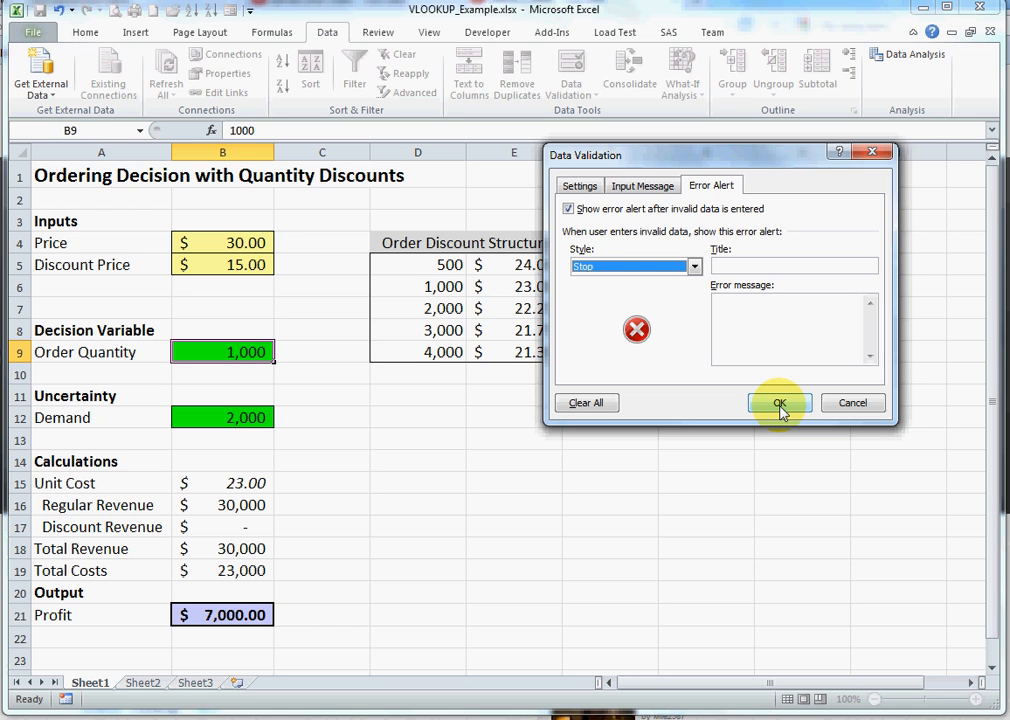
Apply the validation and pick 500, 3,000, then 4,000 from B9's dropdown.
click(779, 402)
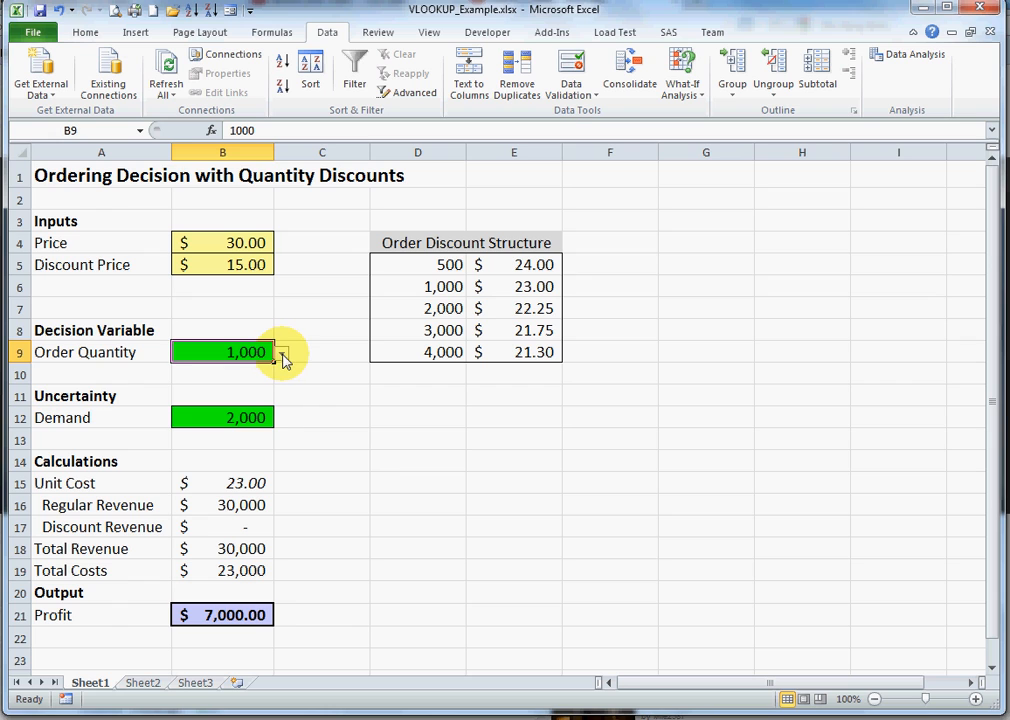
click(281, 352)
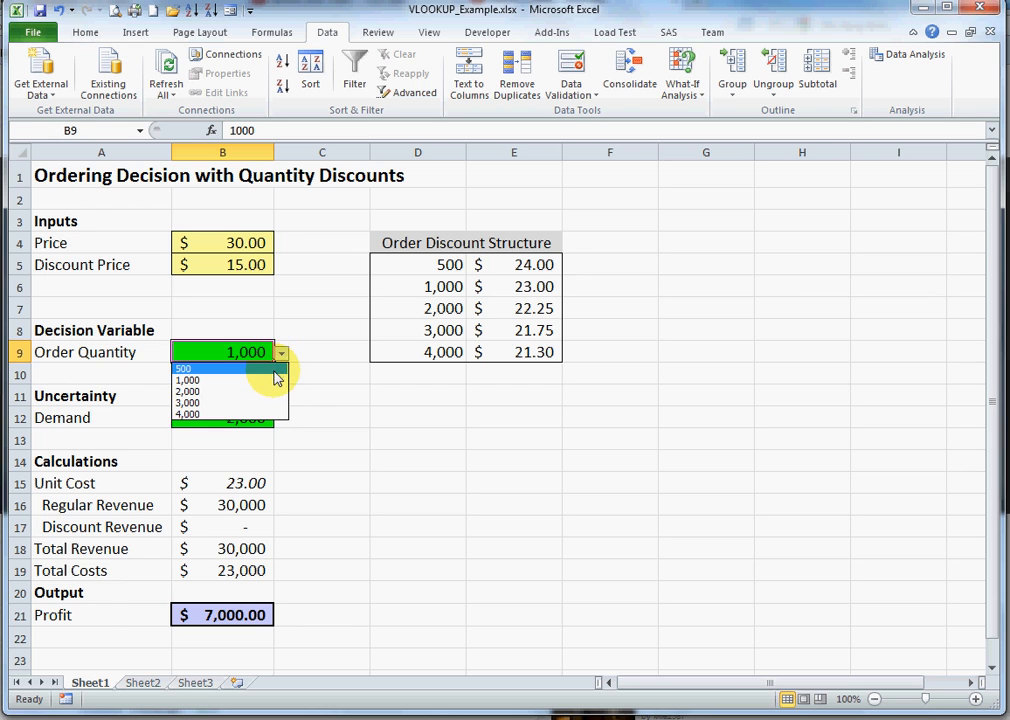
click(184, 369)
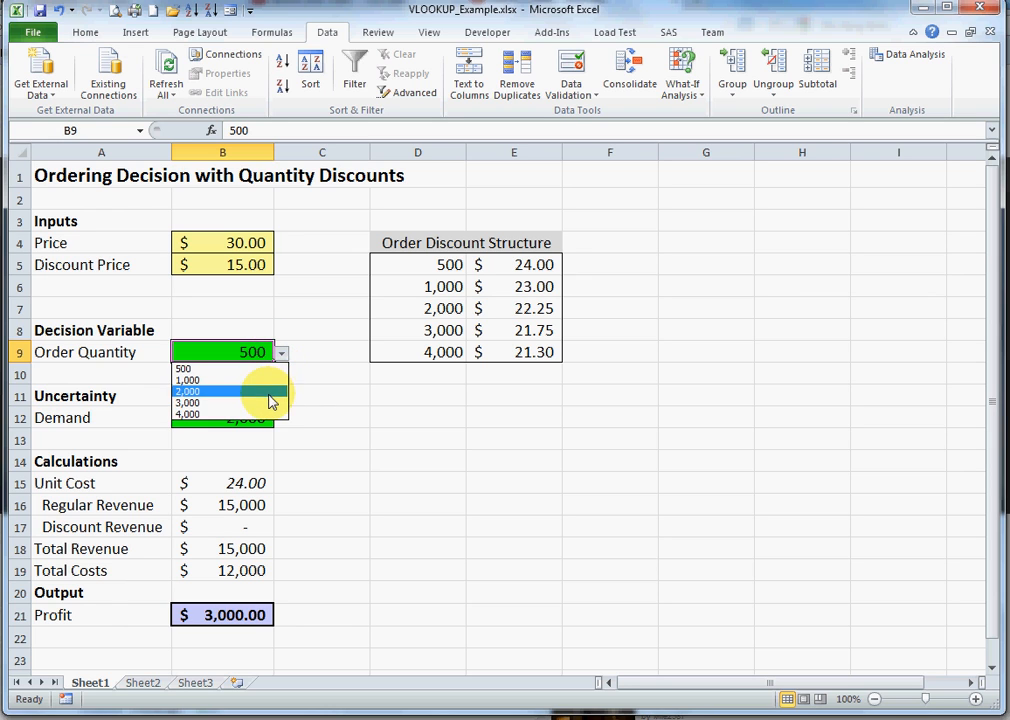
click(187, 402)
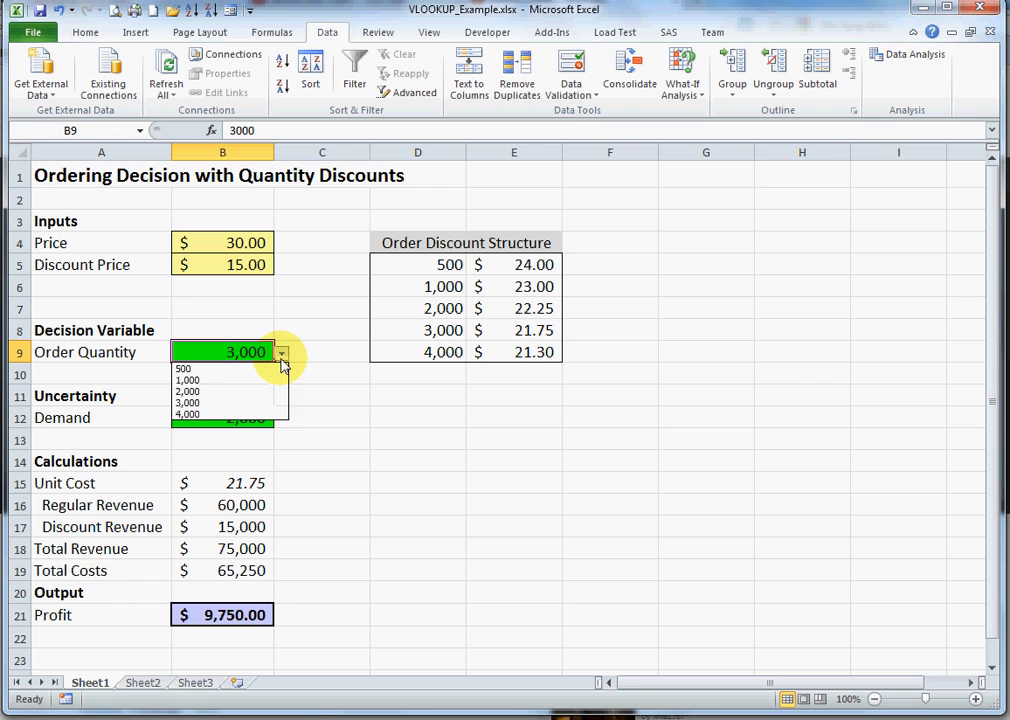
click(188, 414)
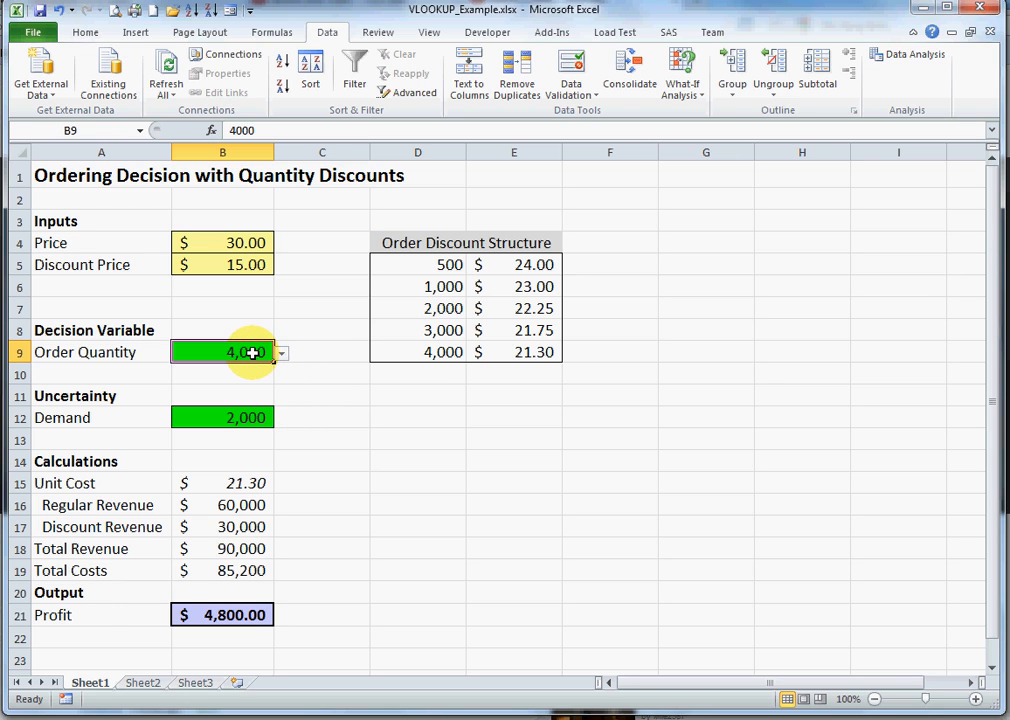
text(5)
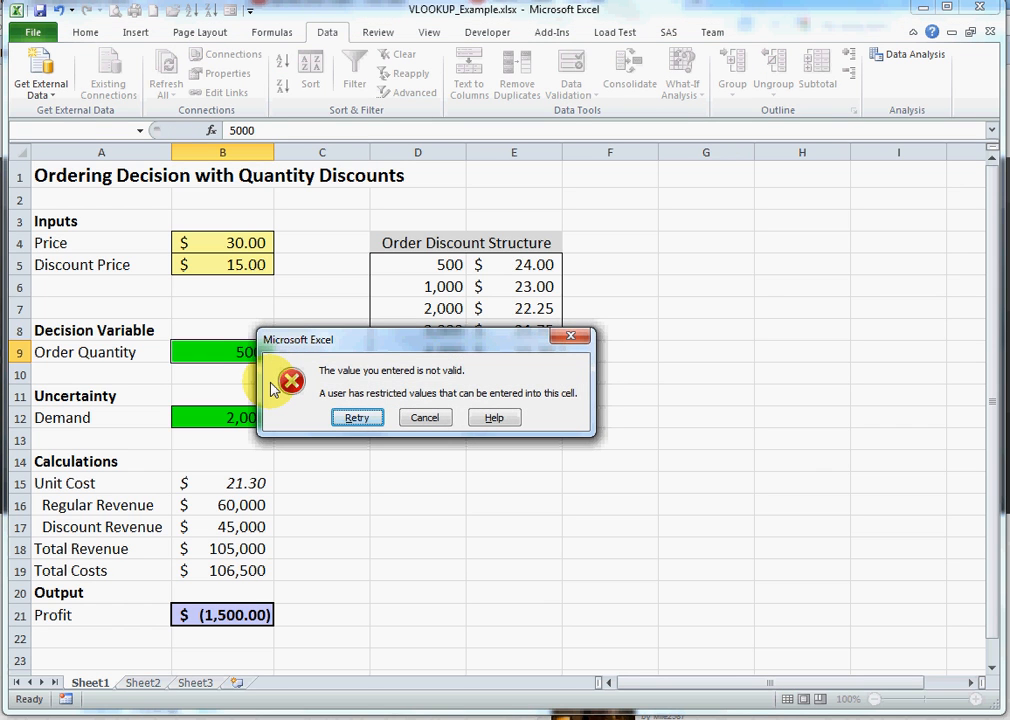
mouse_move(463, 385)
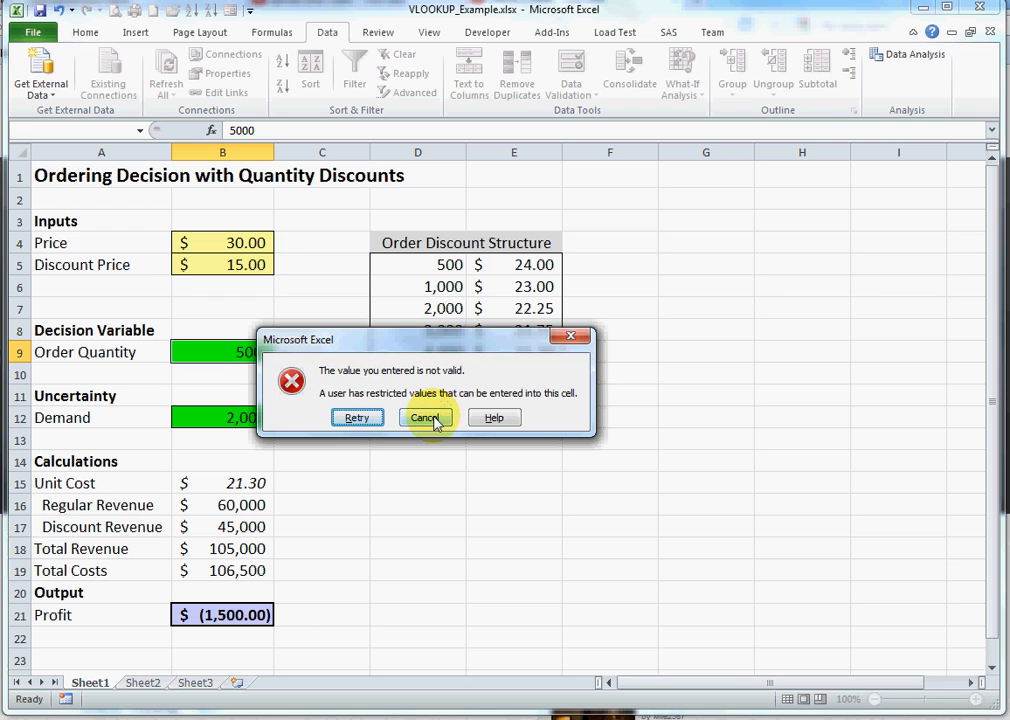
click(424, 417)
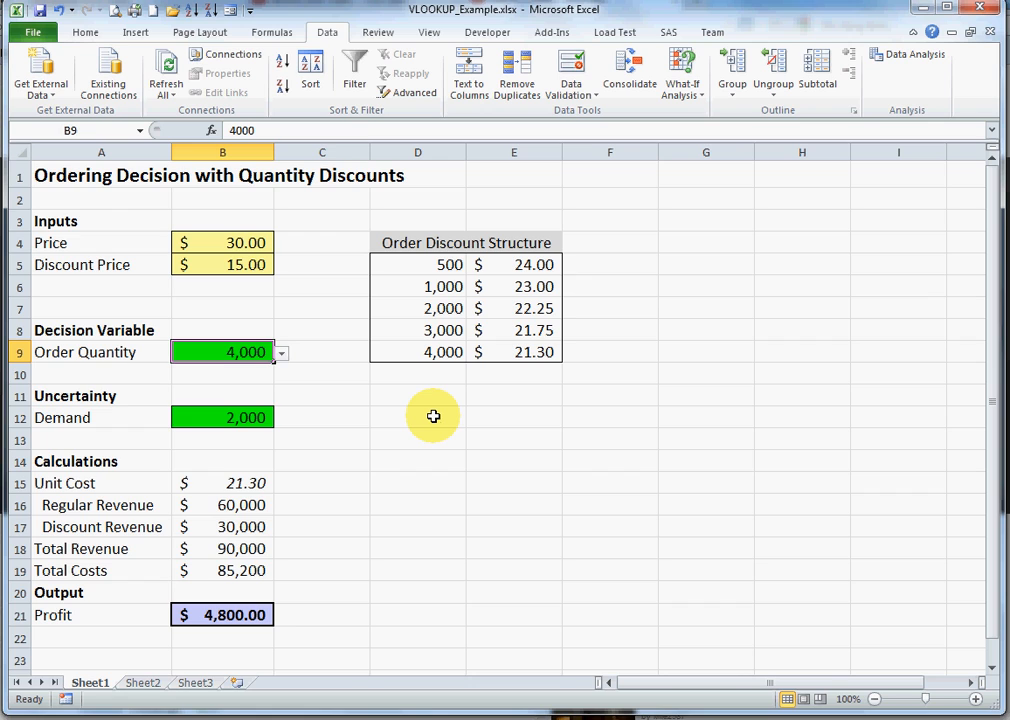